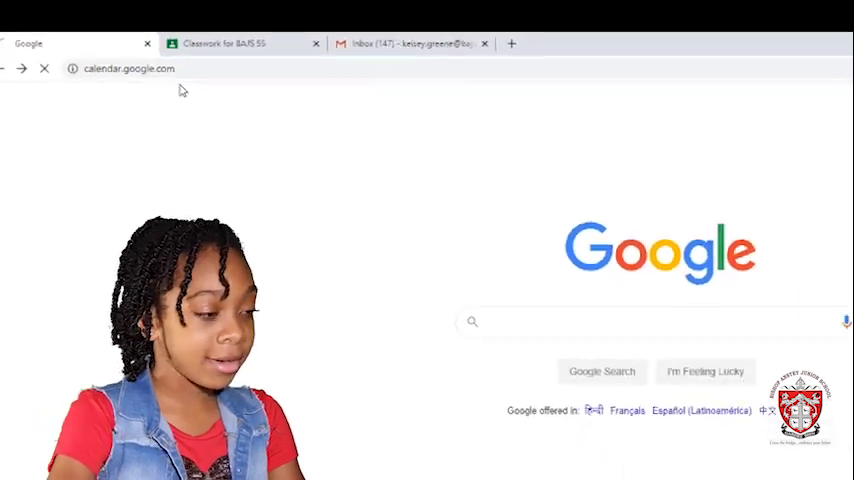
Step: Load Google Calendar and page back to the week of 22–28 March 2020
key(Return)
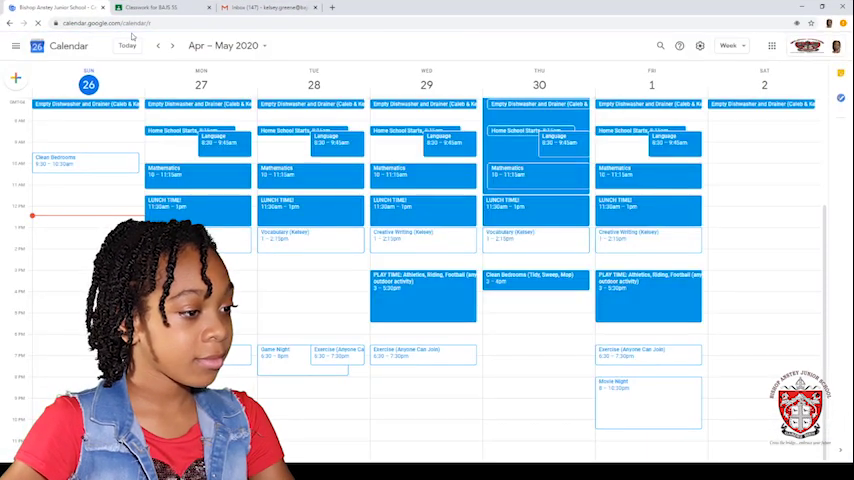
click(156, 46)
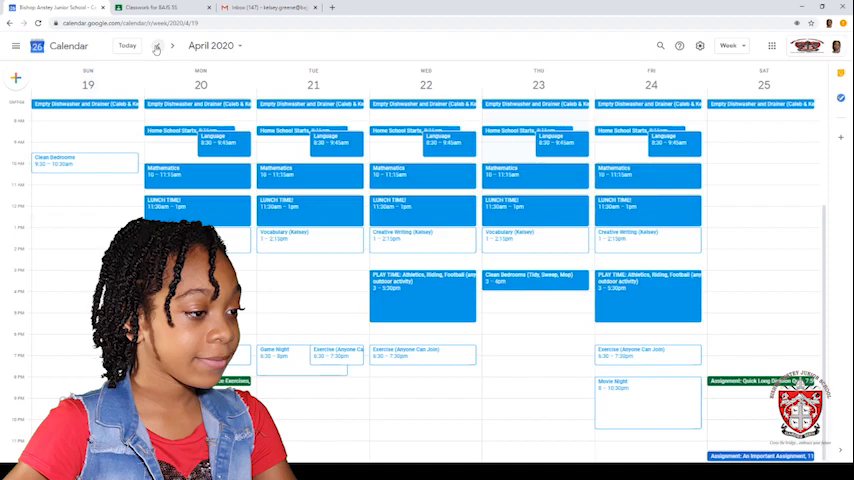
click(156, 46)
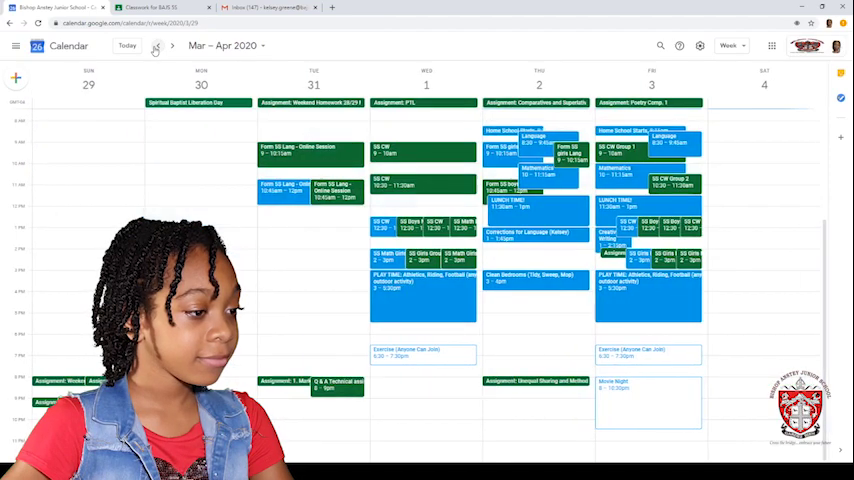
click(158, 46)
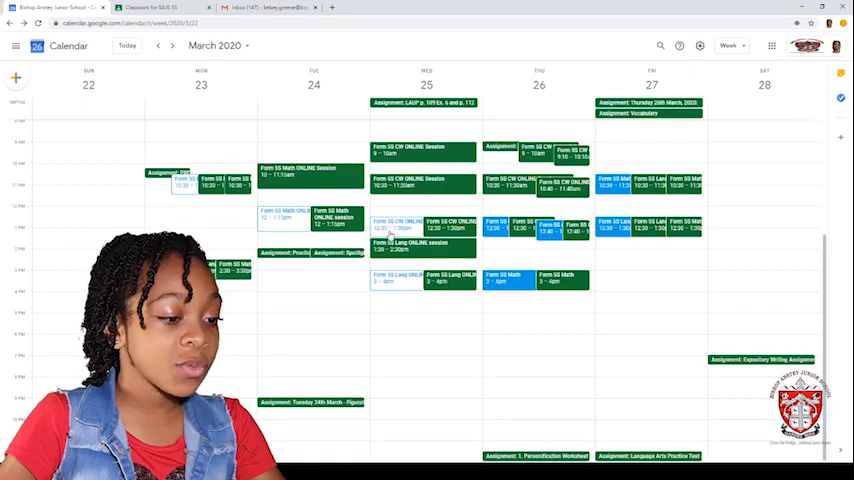
Step: Answer Yes to the Wednesday 25 March Form 5S CW ONLINE Session, 12:30–1:30pm
click(422, 224)
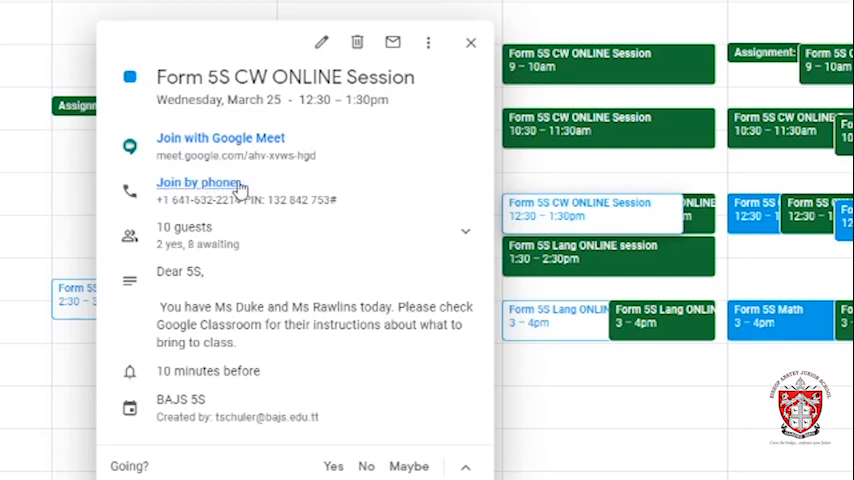
mouse_move(164, 244)
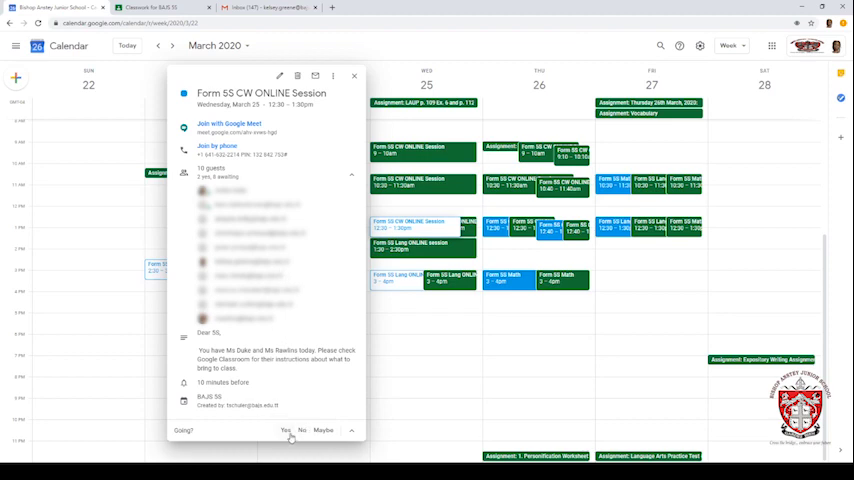
click(354, 76)
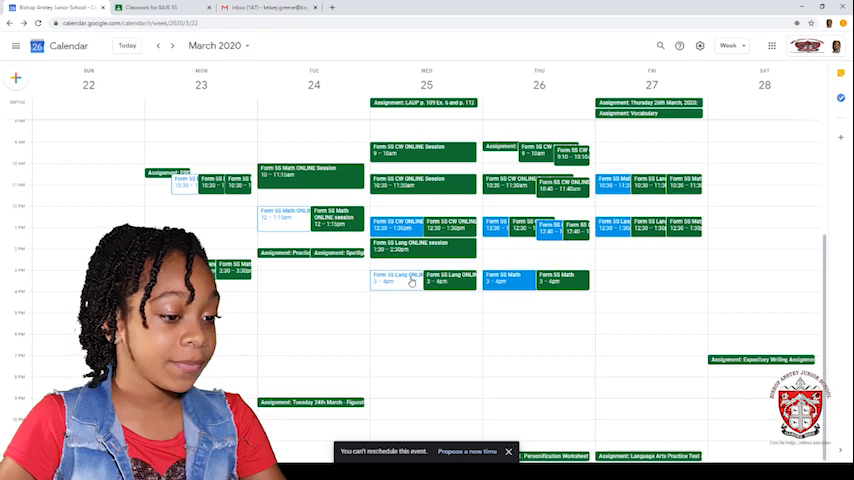
Step: Answer No to the Wednesday Form 5S Lang ONLINE 3–4pm invitation
click(392, 278)
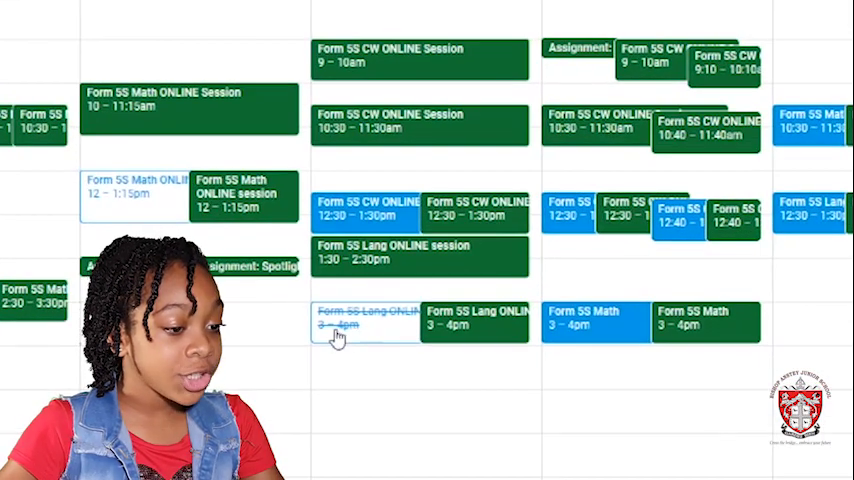
mouse_move(352, 362)
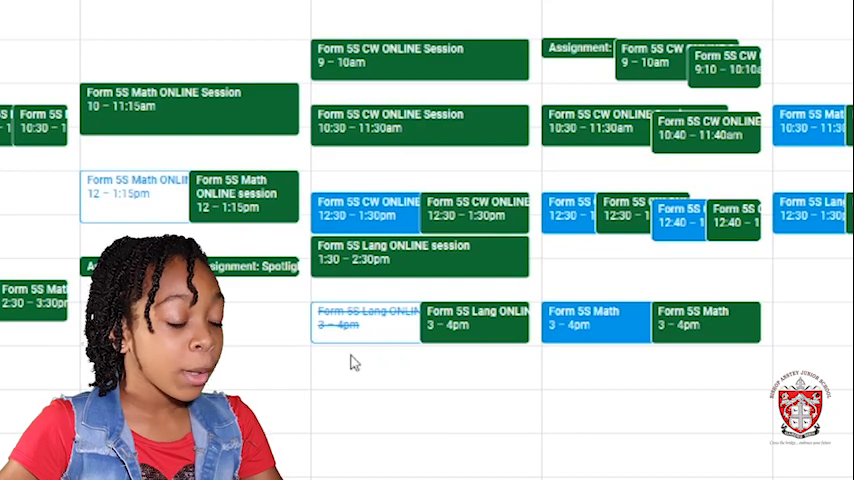
mouse_move(156, 208)
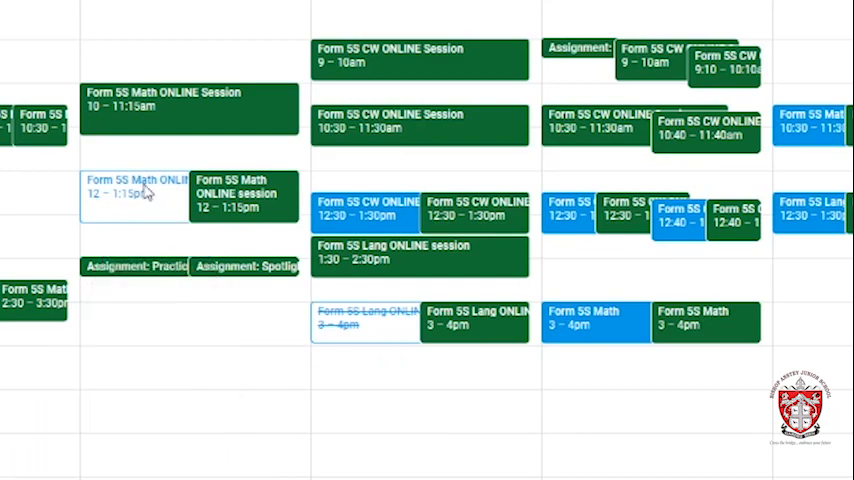
Step: Respond to the Tuesday Form 5S Math ONLINE 12–1:15pm invitation so it shows filled
click(138, 190)
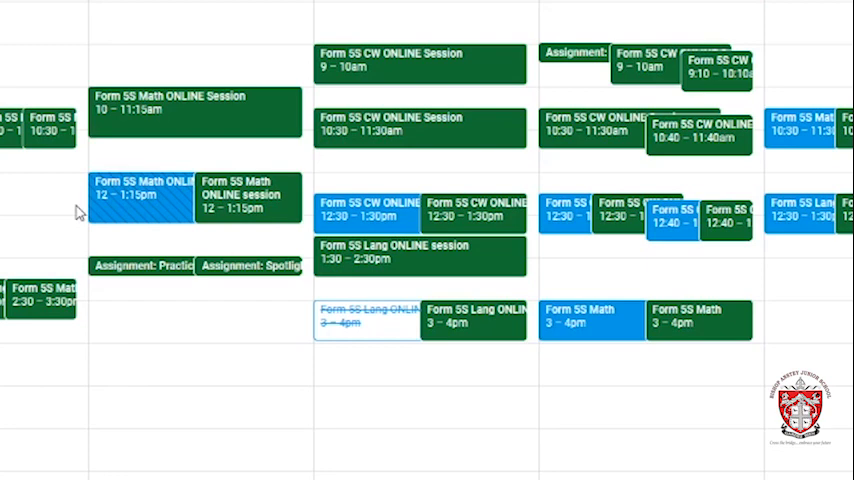
mouse_move(144, 210)
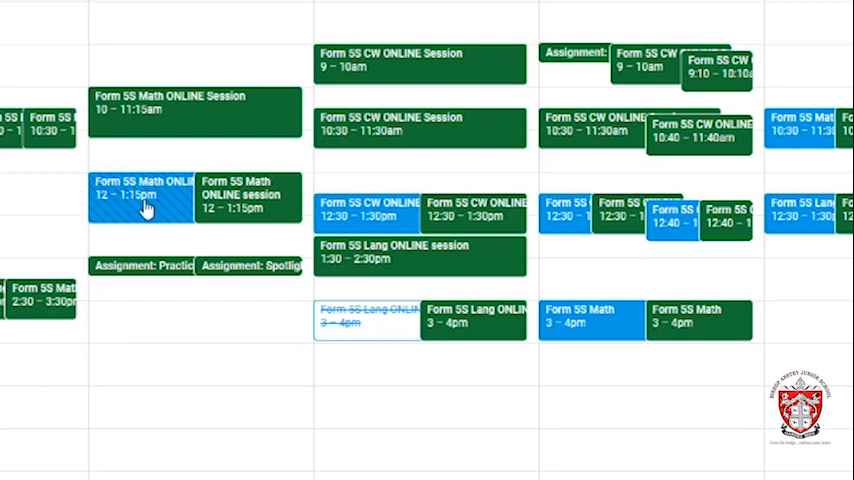
mouse_move(178, 238)
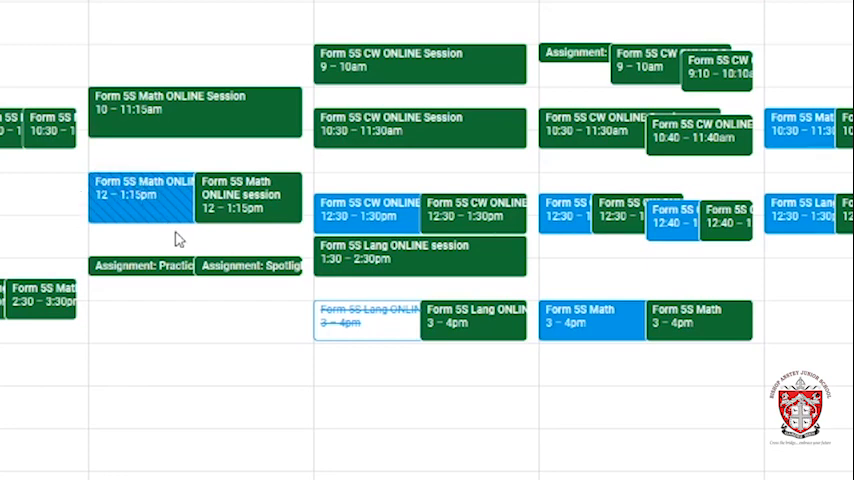